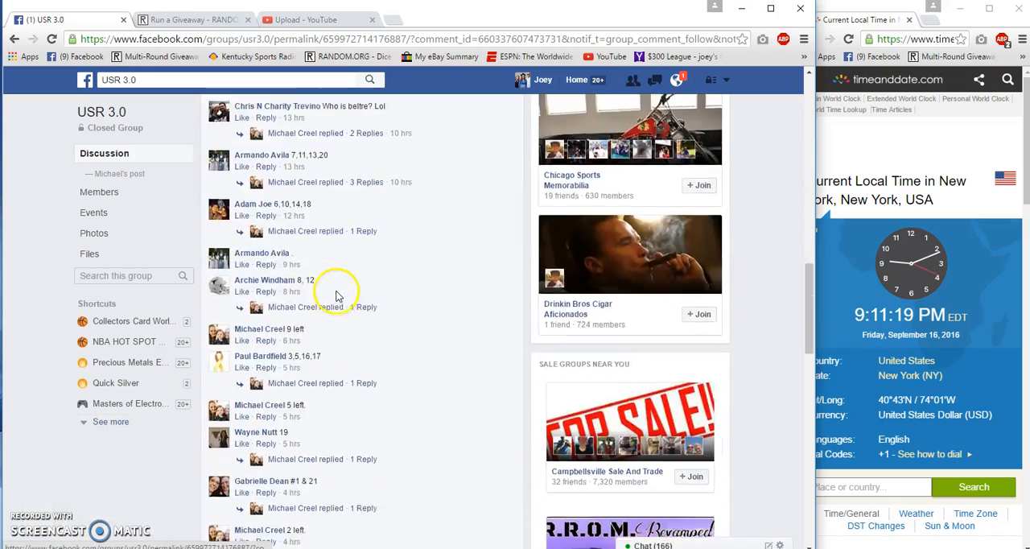
Step: Copy the numbered 22-entry list from the group thread and post a 'Live' comment
{"action": "scroll", "scroll_direction": "down", "scroll_amount": 3}
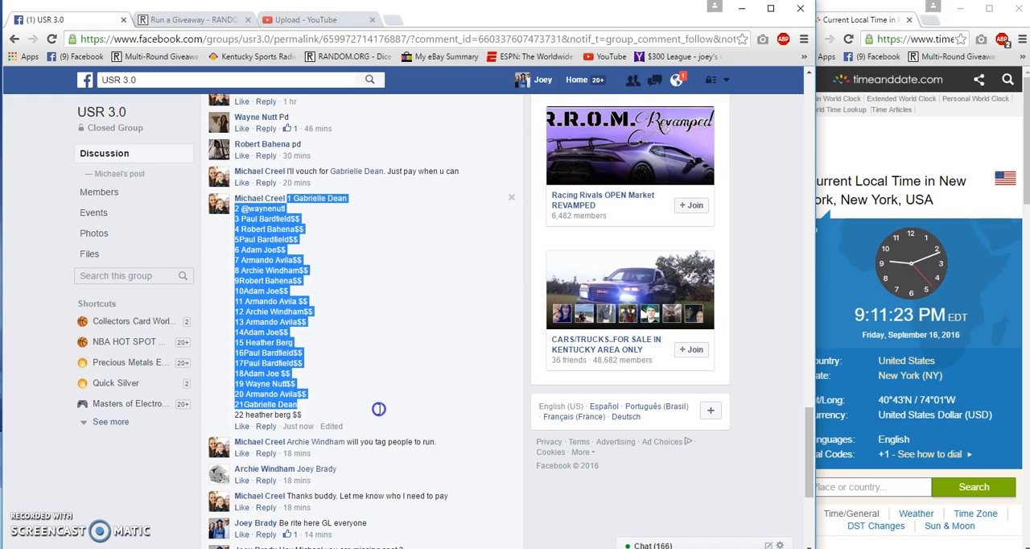
{"action": "right_click", "coordinate": [245, 353]}
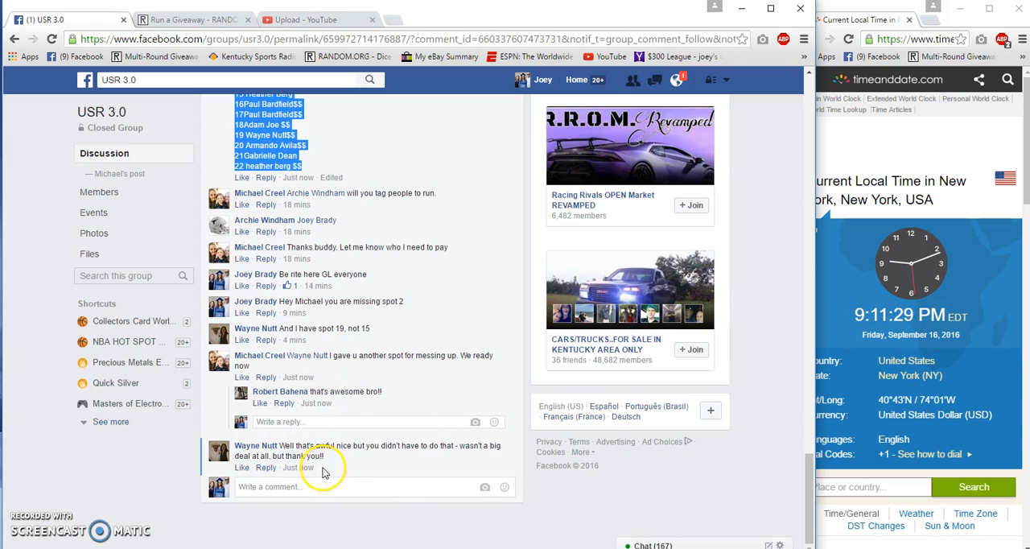
{"action": "type", "text": "Liv"}
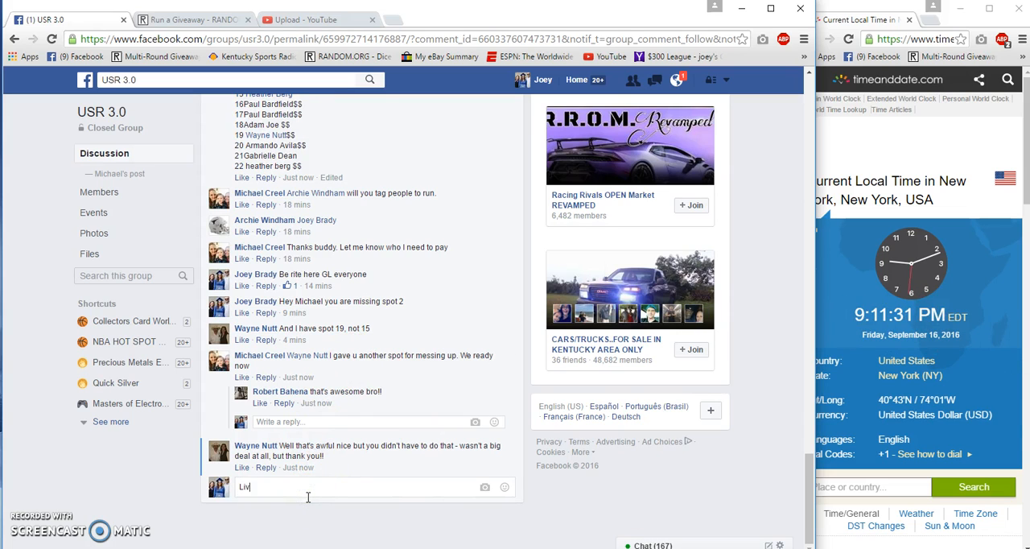
{"action": "key", "text": "Return"}
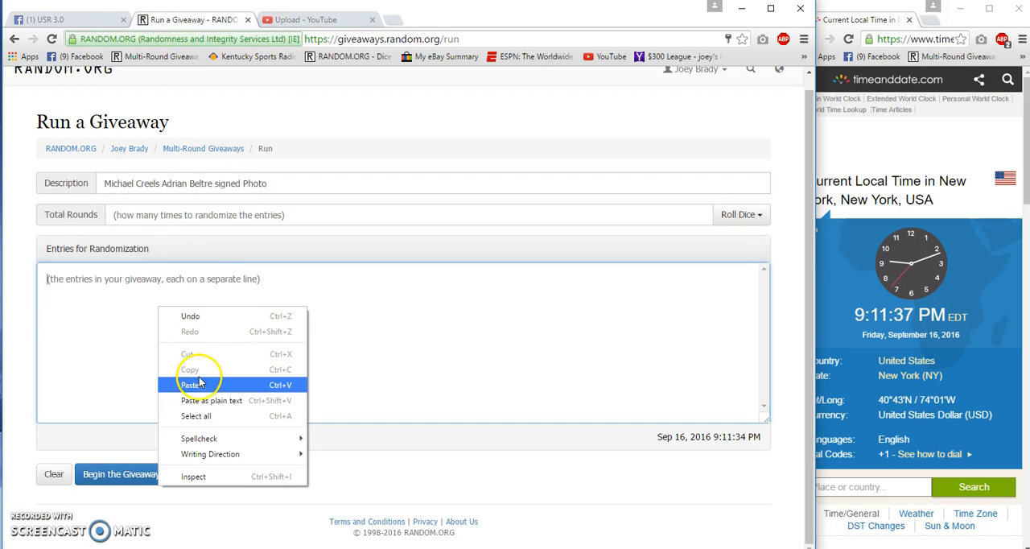
Step: Paste the 22 entries, roll 2d6 to set 10 rounds, and begin the giveaway
{"action": "left_click", "coordinate": [191, 385]}
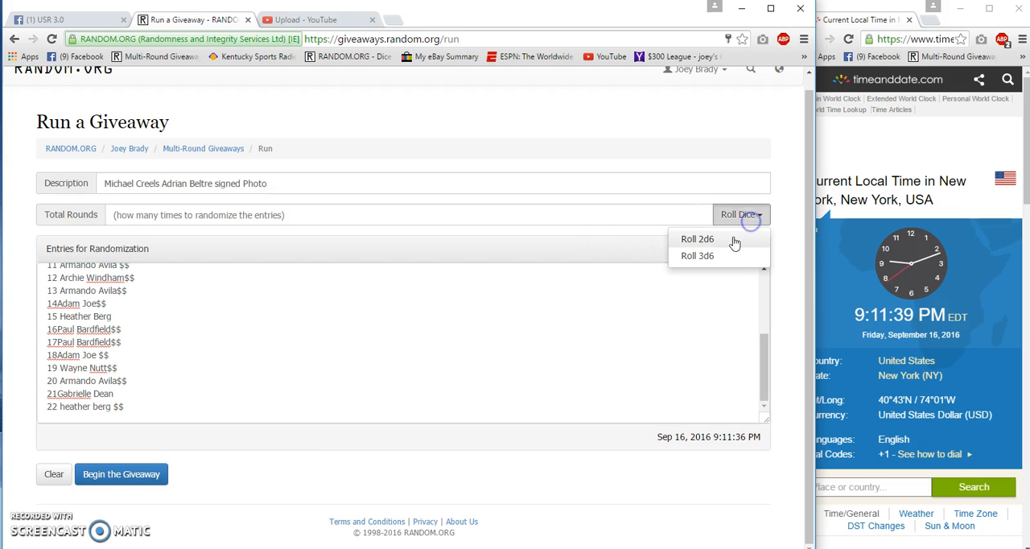
{"action": "left_click", "coordinate": [697, 239]}
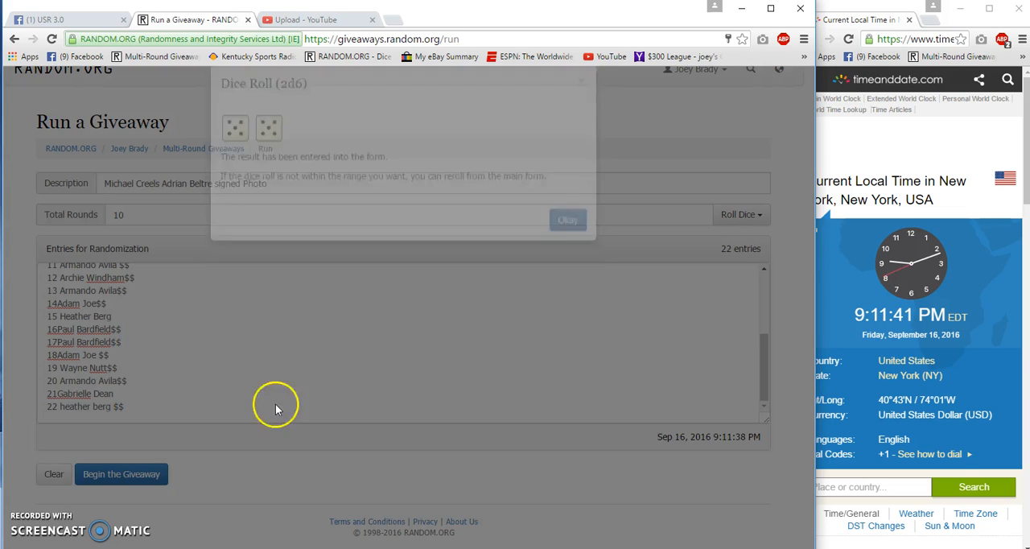
{"action": "left_click", "coordinate": [567, 220]}
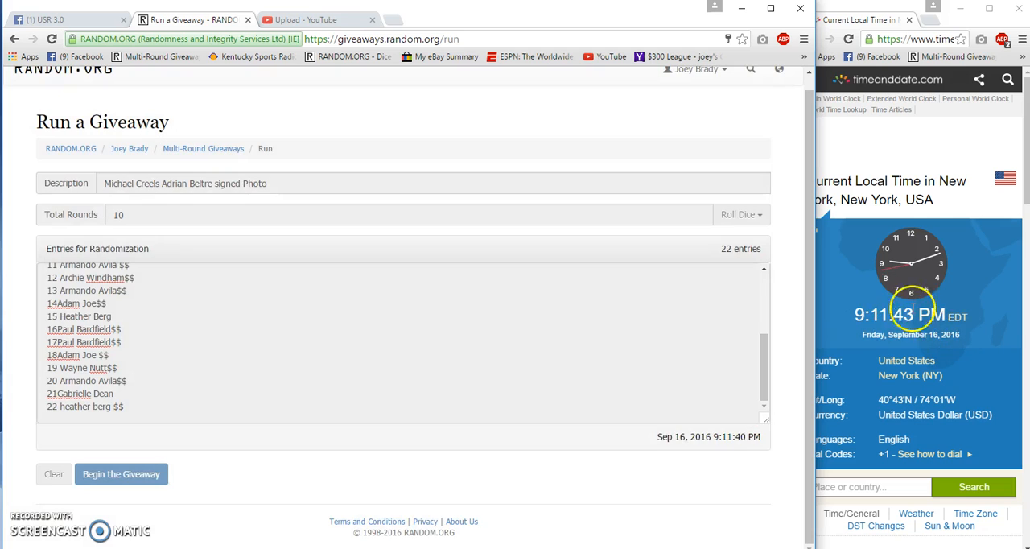
{"action": "left_click", "coordinate": [121, 474]}
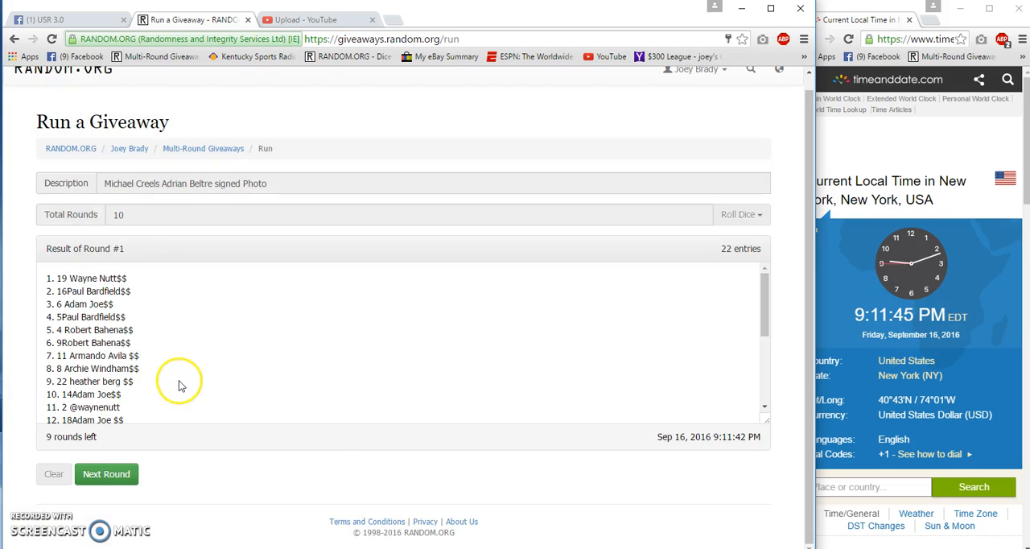
Step: Advance the giveaway through rounds 2–9 until only the Final Round remains, then return to Facebook
{"action": "left_click", "coordinate": [107, 474]}
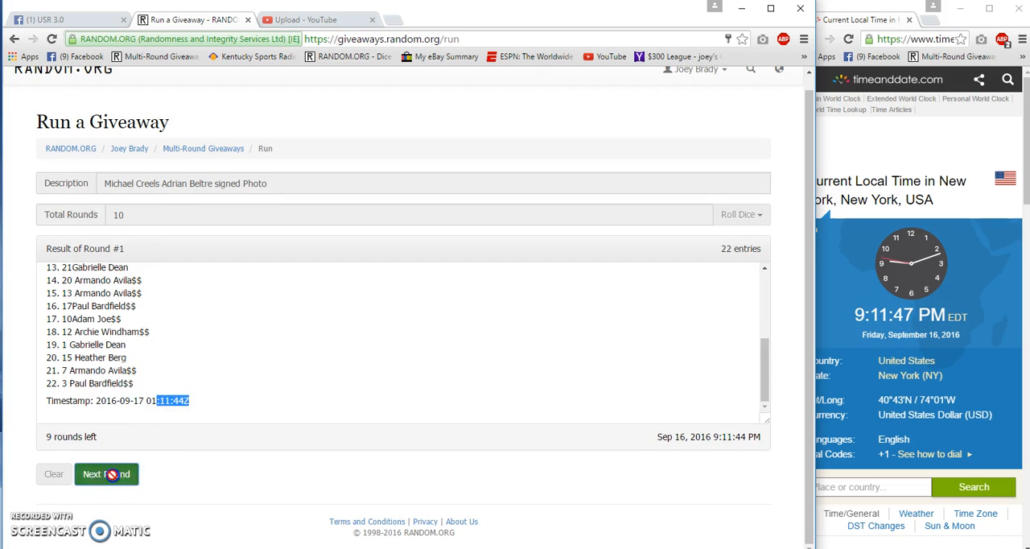
{"action": "left_click", "coordinate": [106, 474]}
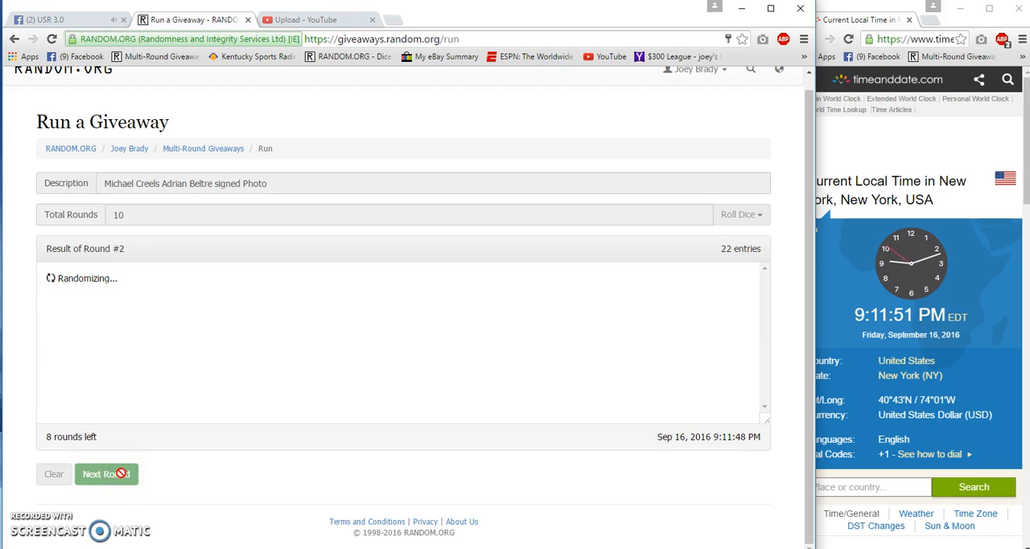
{"action": "left_click", "coordinate": [105, 473]}
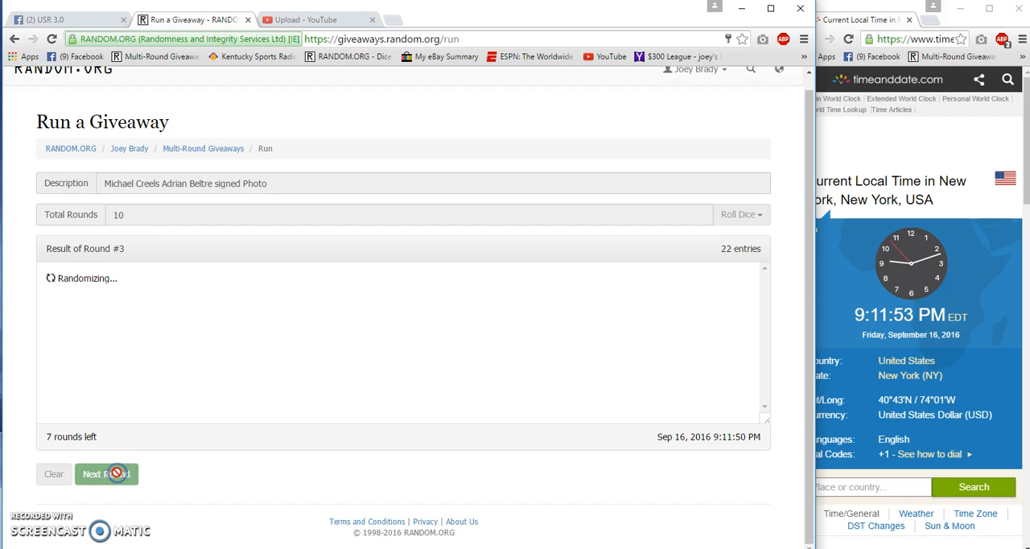
{"action": "left_click", "coordinate": [106, 473]}
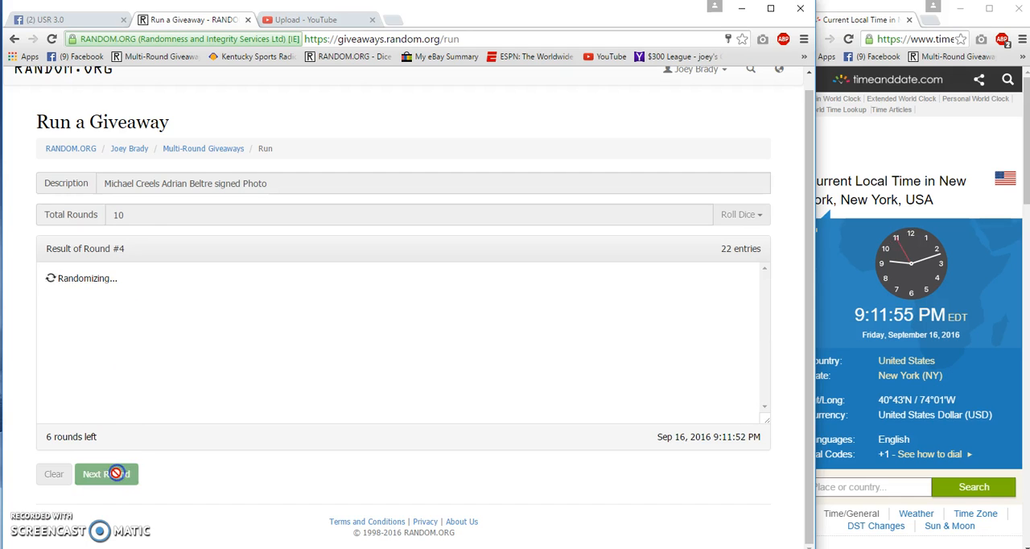
{"action": "left_click", "coordinate": [106, 473]}
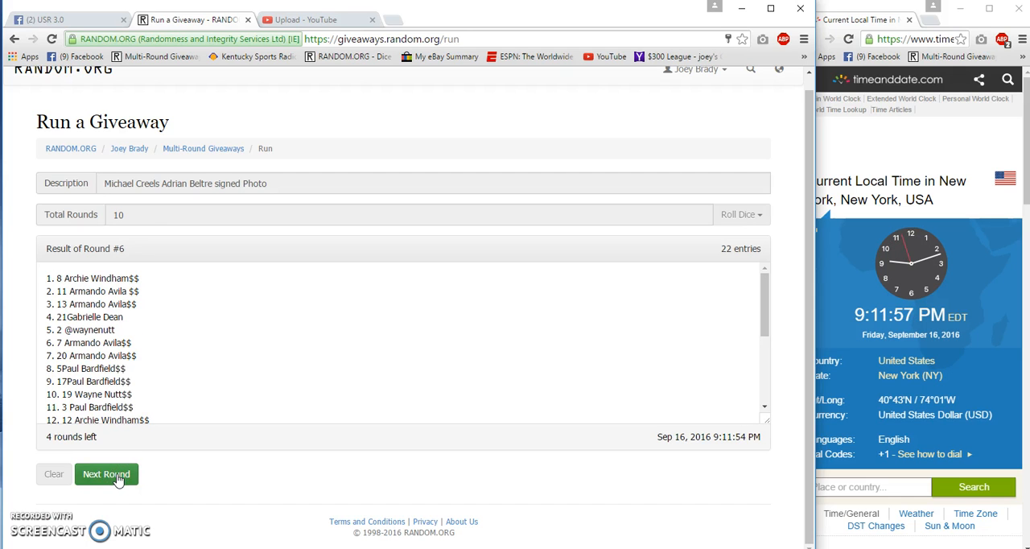
{"action": "left_click", "coordinate": [107, 474]}
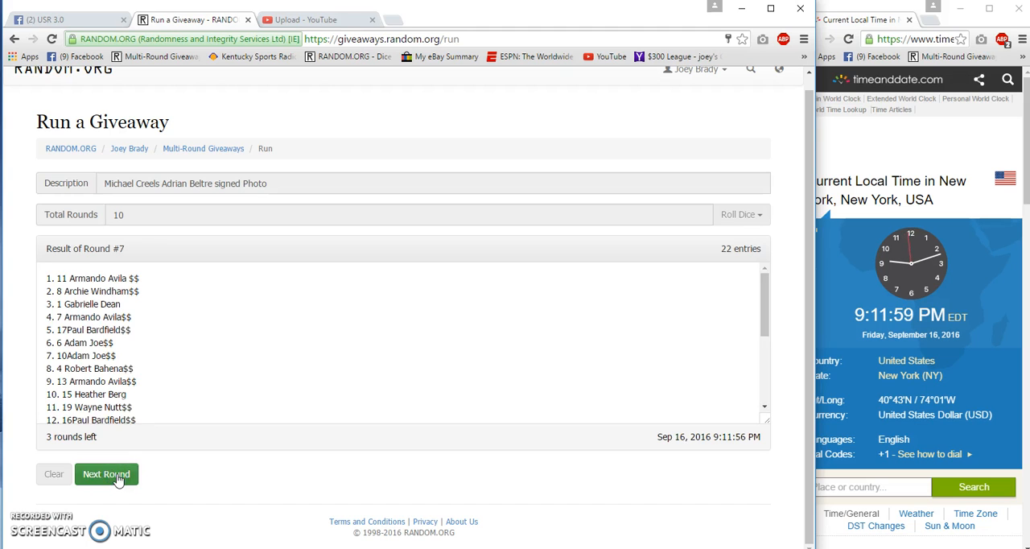
{"action": "left_click", "coordinate": [107, 474]}
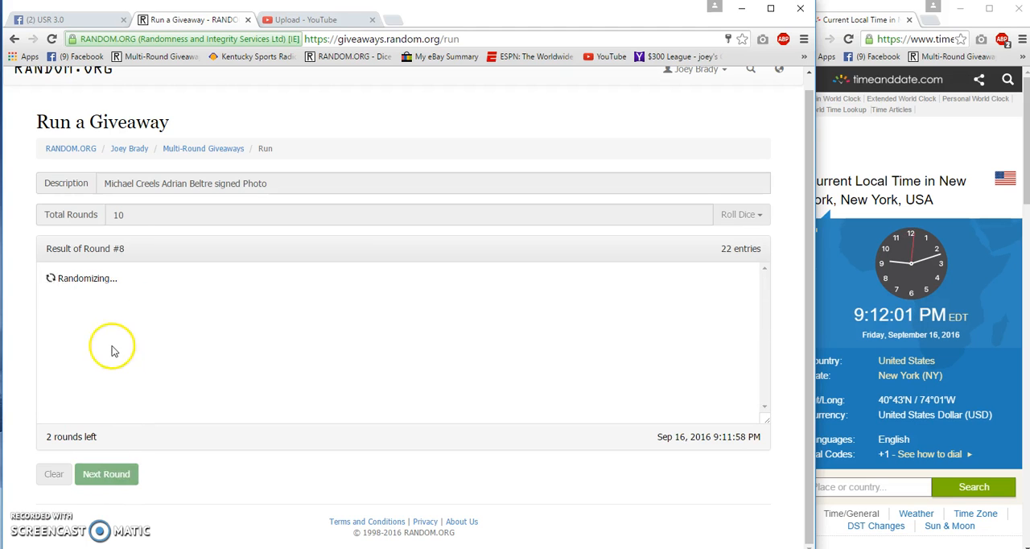
{"action": "left_click", "coordinate": [106, 474]}
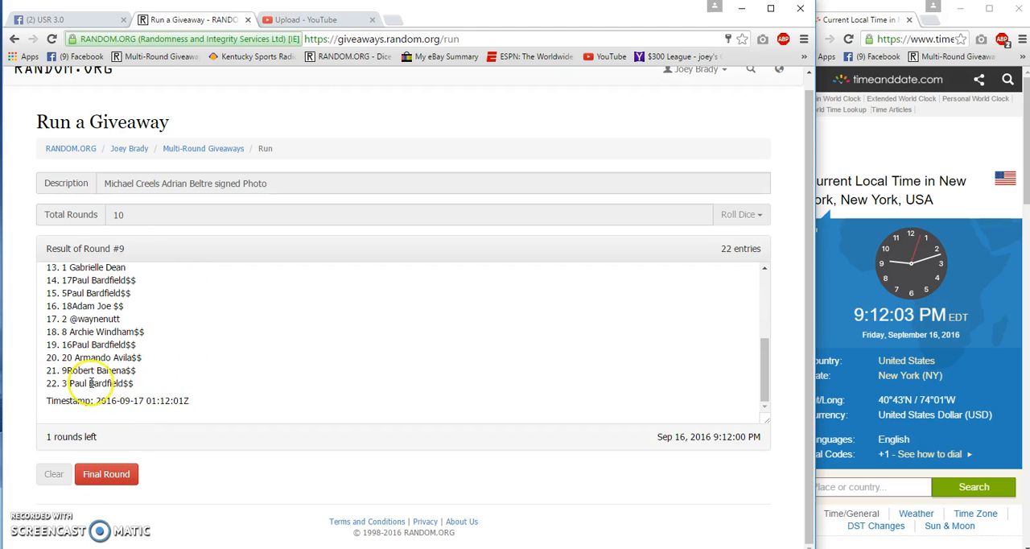
{"action": "left_click", "coordinate": [69, 19]}
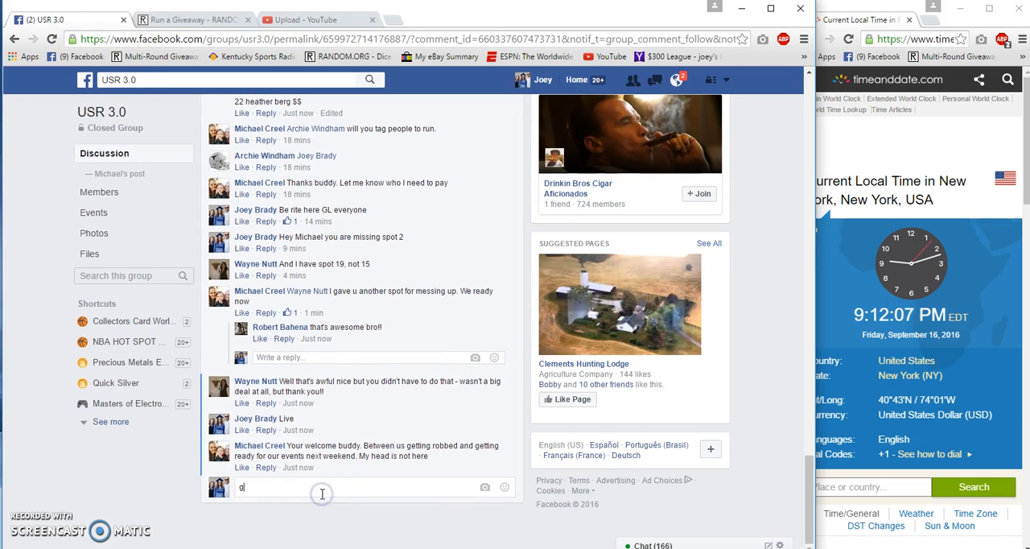
Step: Post a 'Good luck final' comment in the group thread and return to RANDOM.ORG
{"action": "type", "text": "ood luck final"}
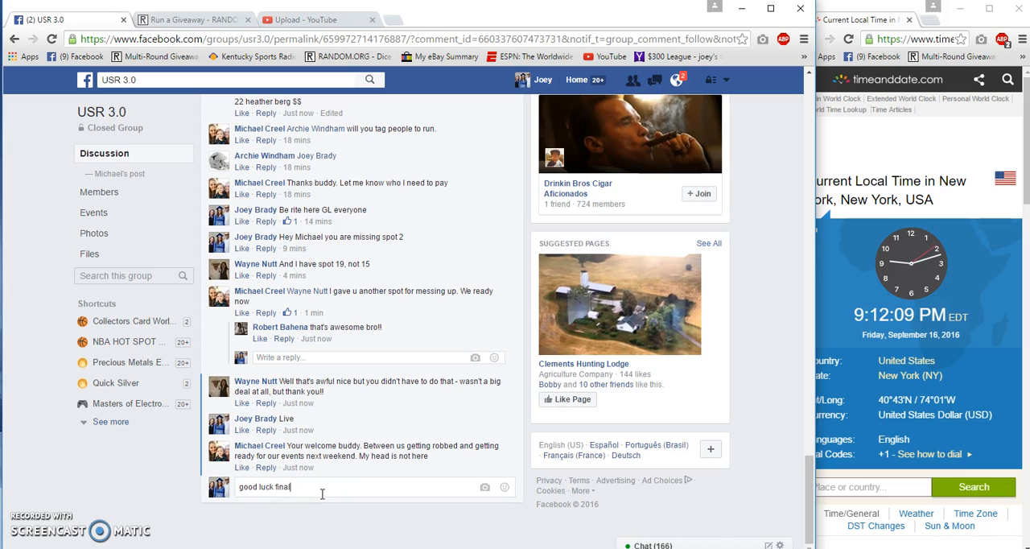
{"action": "key", "text": "Return"}
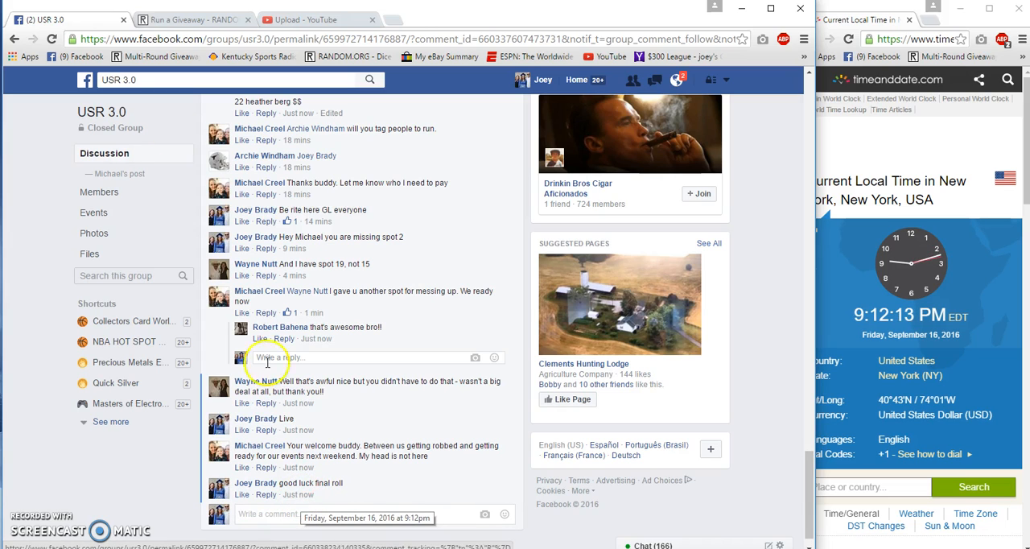
{"action": "left_click", "coordinate": [193, 19]}
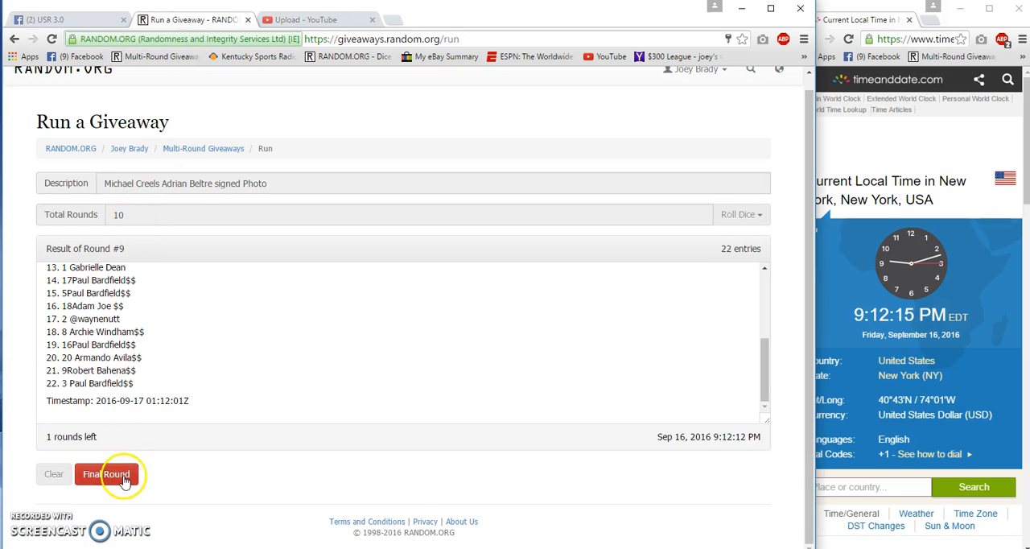
{"action": "left_click", "coordinate": [105, 473]}
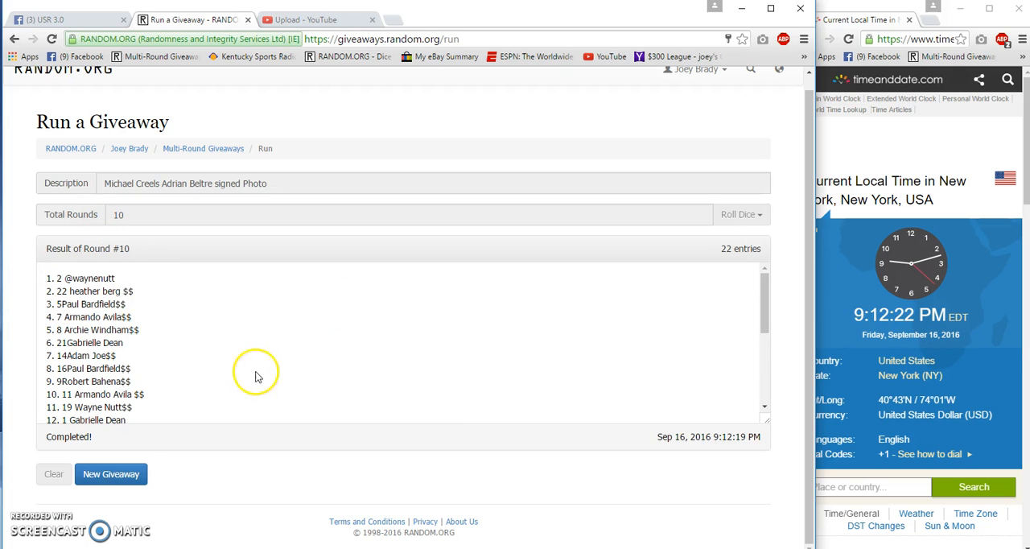
{"action": "scroll", "scroll_direction": "down", "scroll_amount": 3}
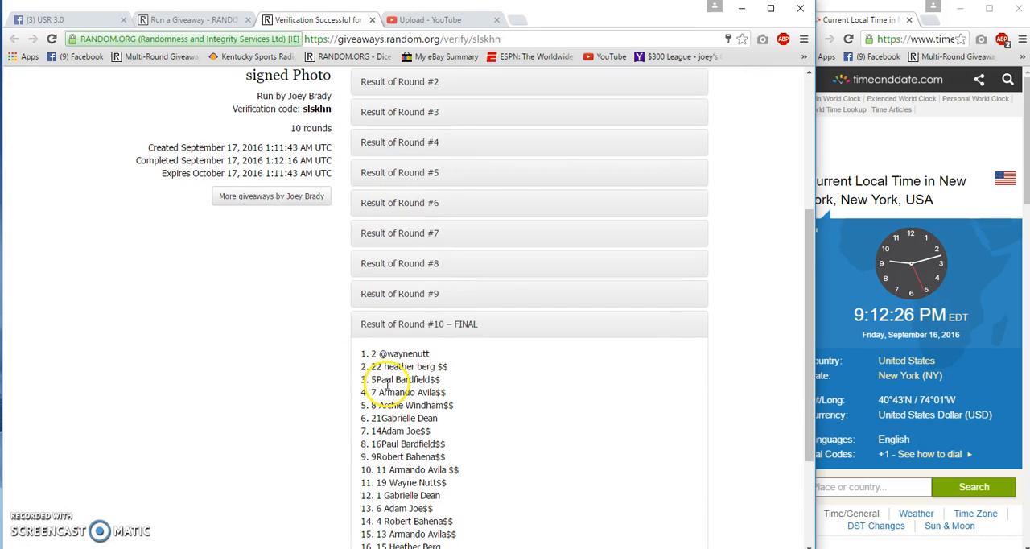
{"action": "right_click", "coordinate": [395, 353]}
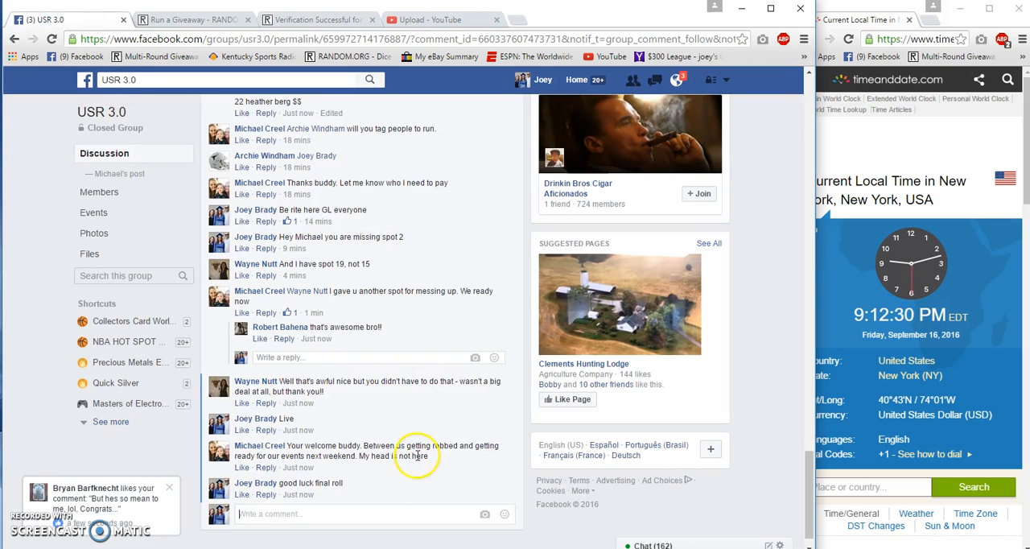
{"action": "type", "text": "Do"}
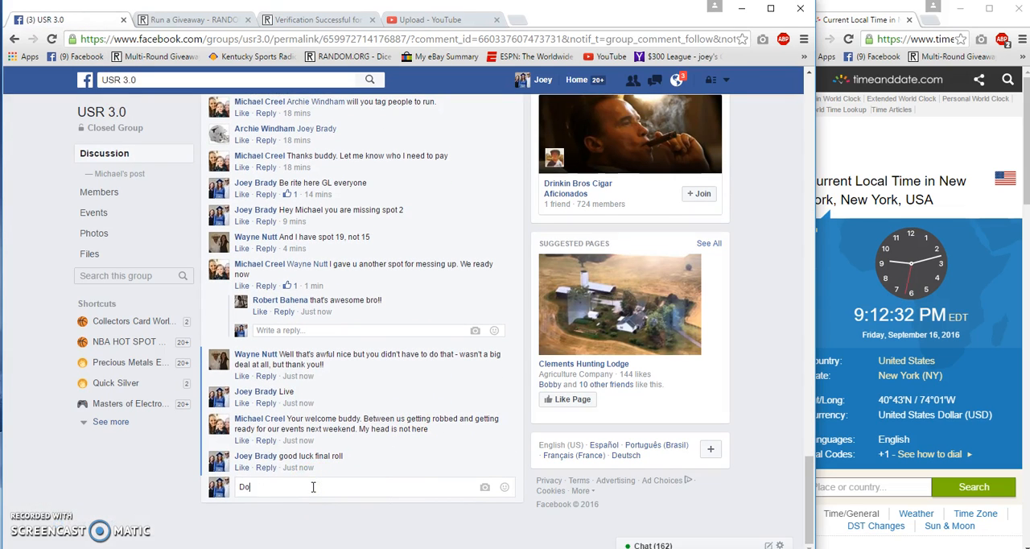